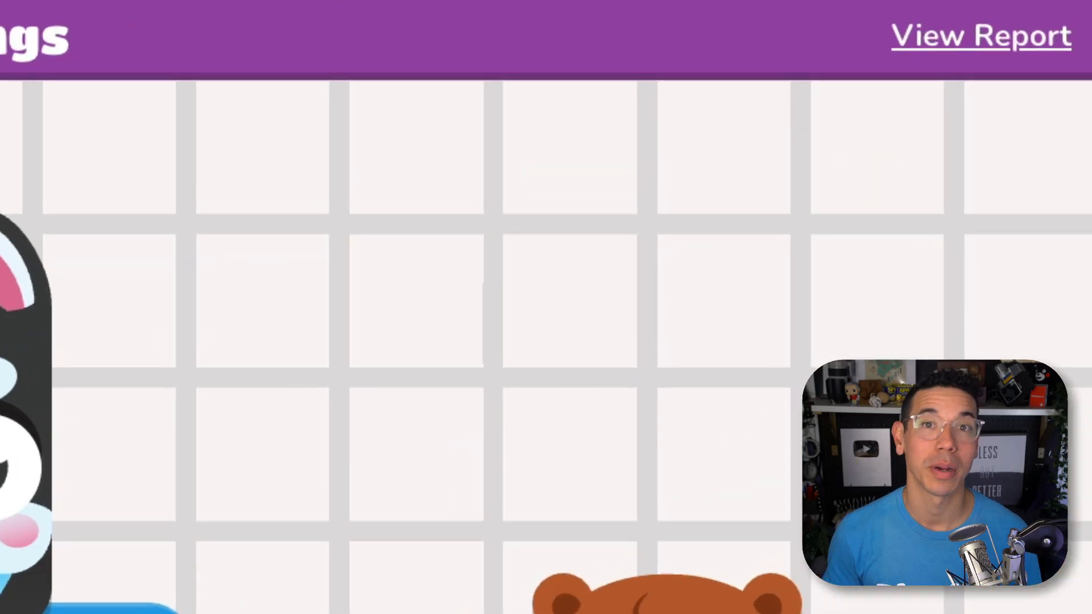
View the Math Demo report: 93% correct across 7 students with the leaderboard
click(979, 35)
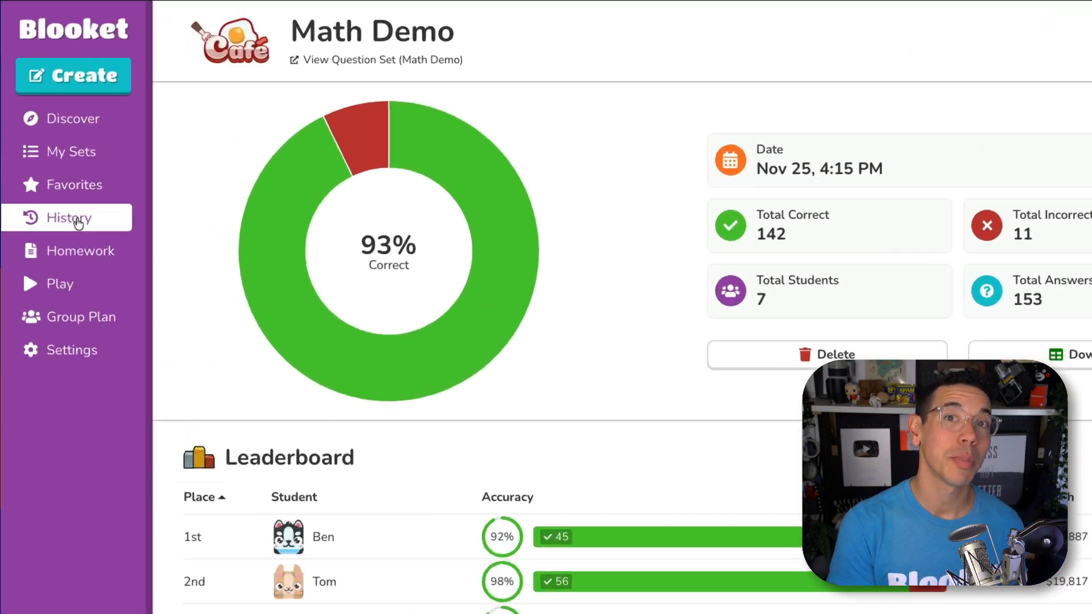
Filter History to Nov 17–25, 2025, deselect the two listed games, and reopen Math Demo
click(68, 219)
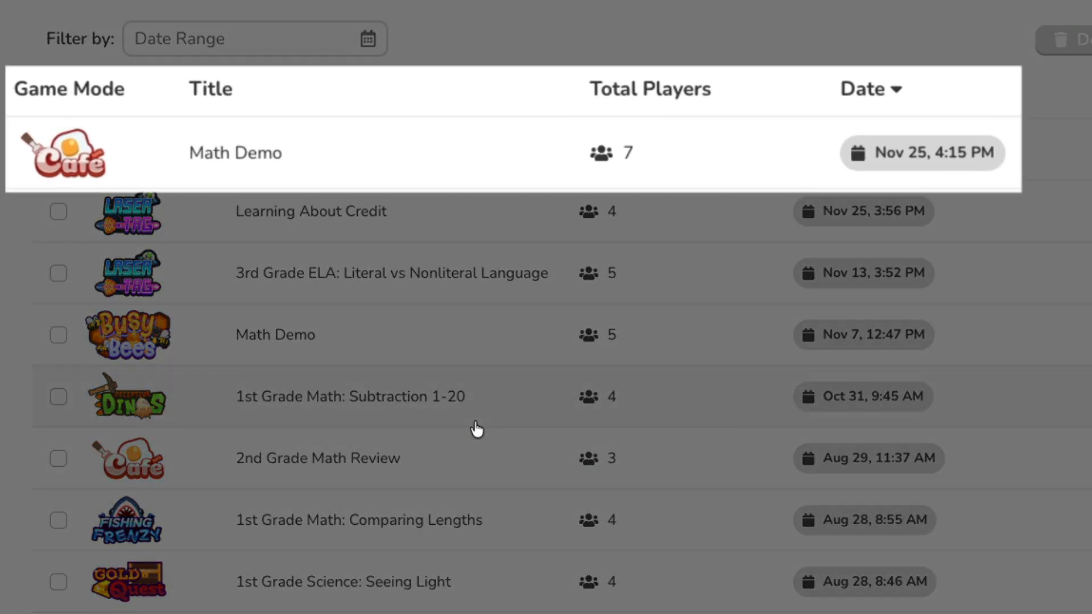
mouse_move(474, 561)
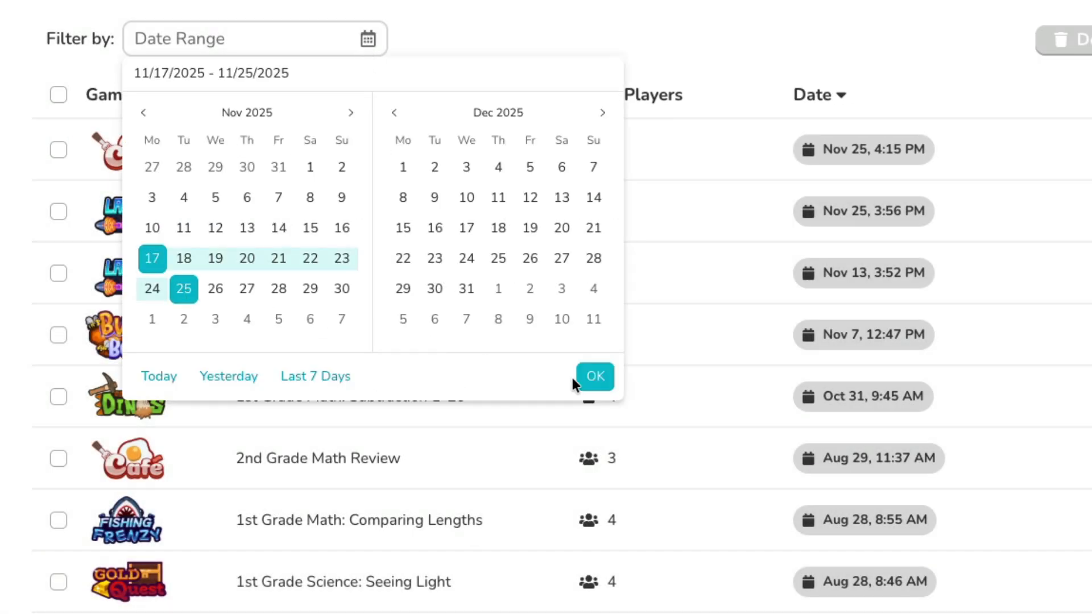
click(594, 376)
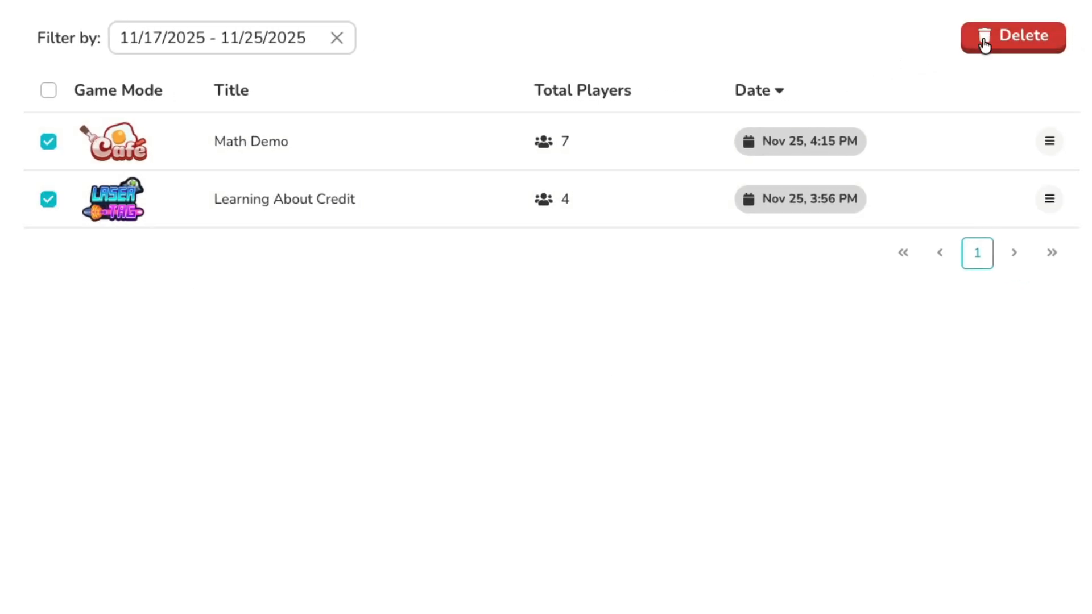
click(47, 89)
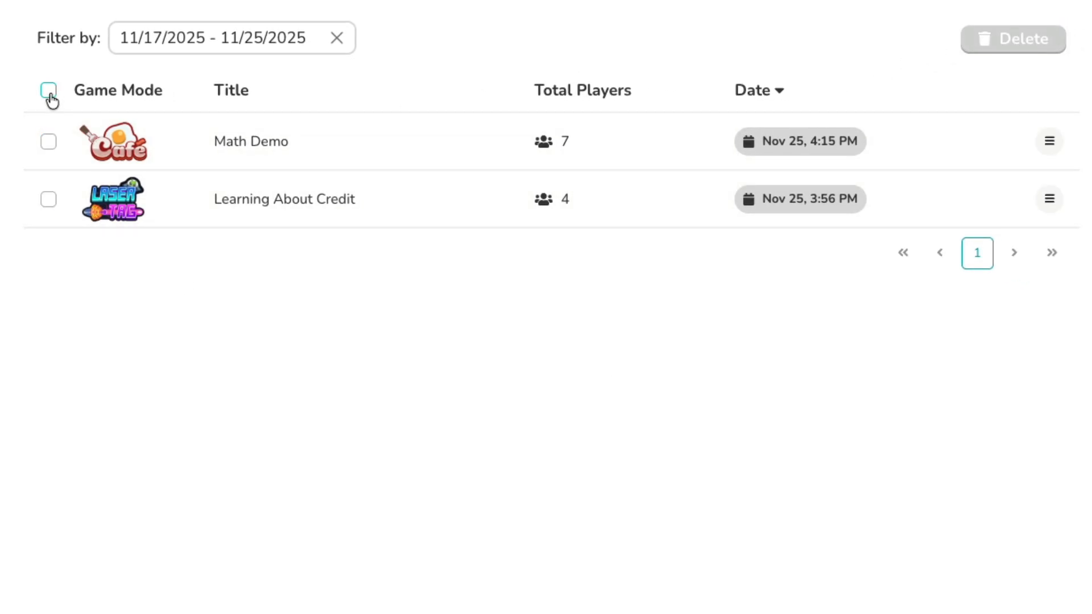
click(250, 141)
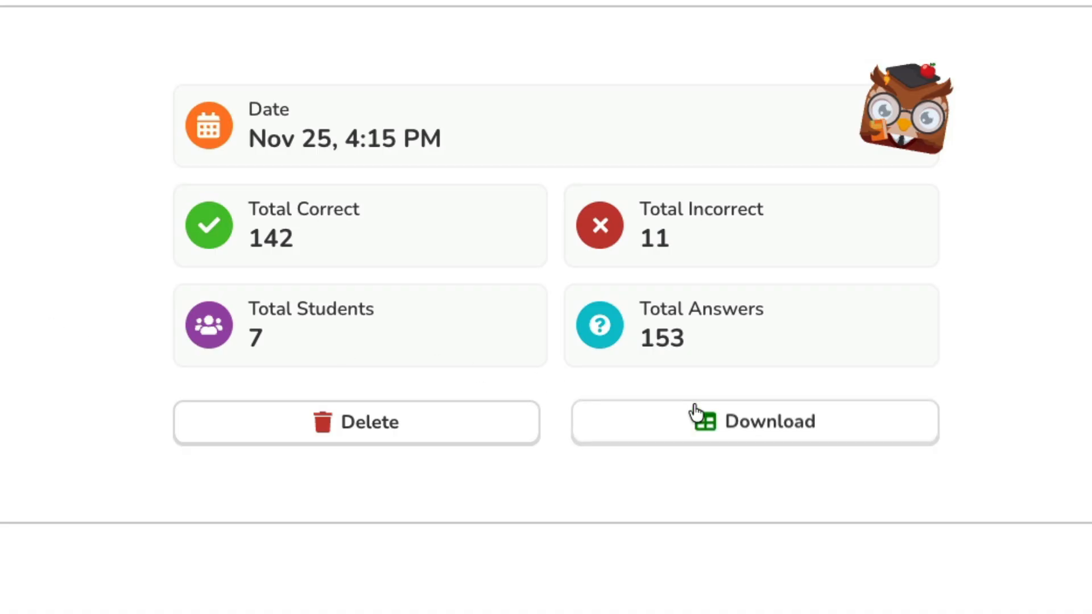
Download the Math Demo results spreadsheet and return to the report
click(753, 421)
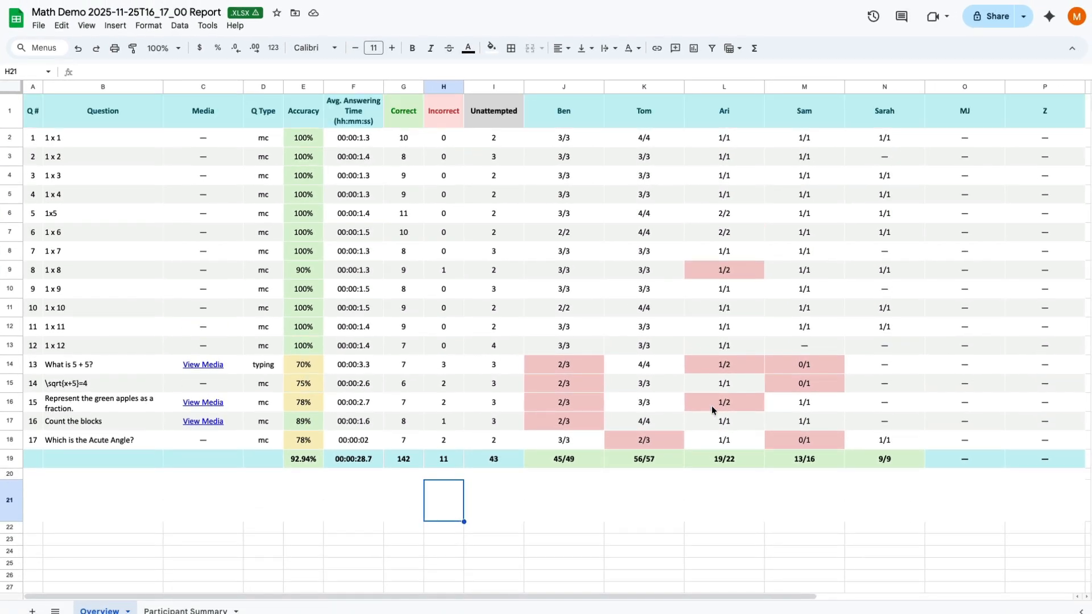
click(187, 610)
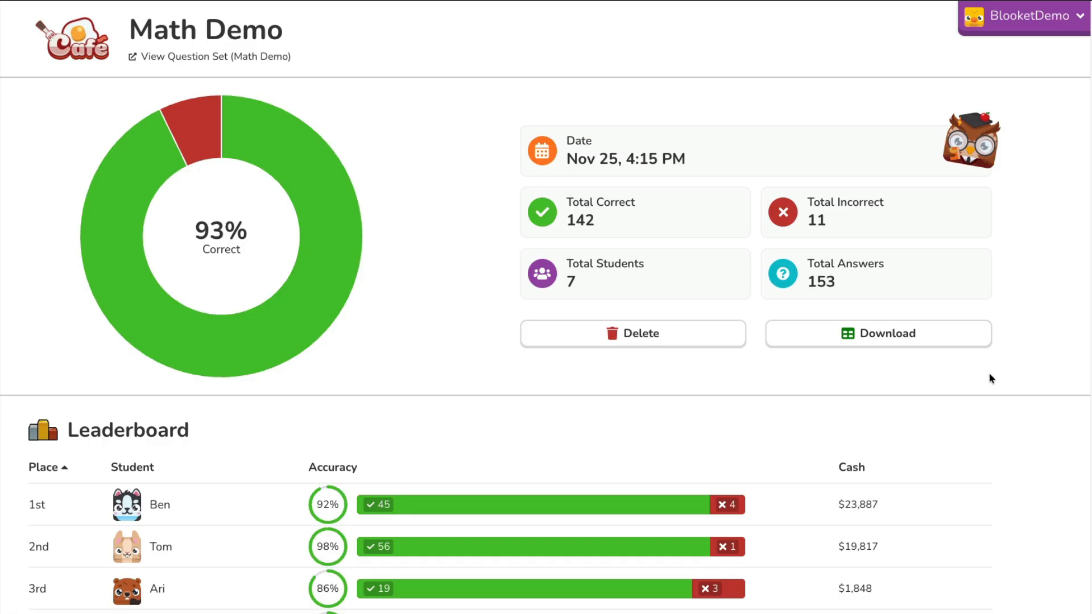
scroll(down, 3)
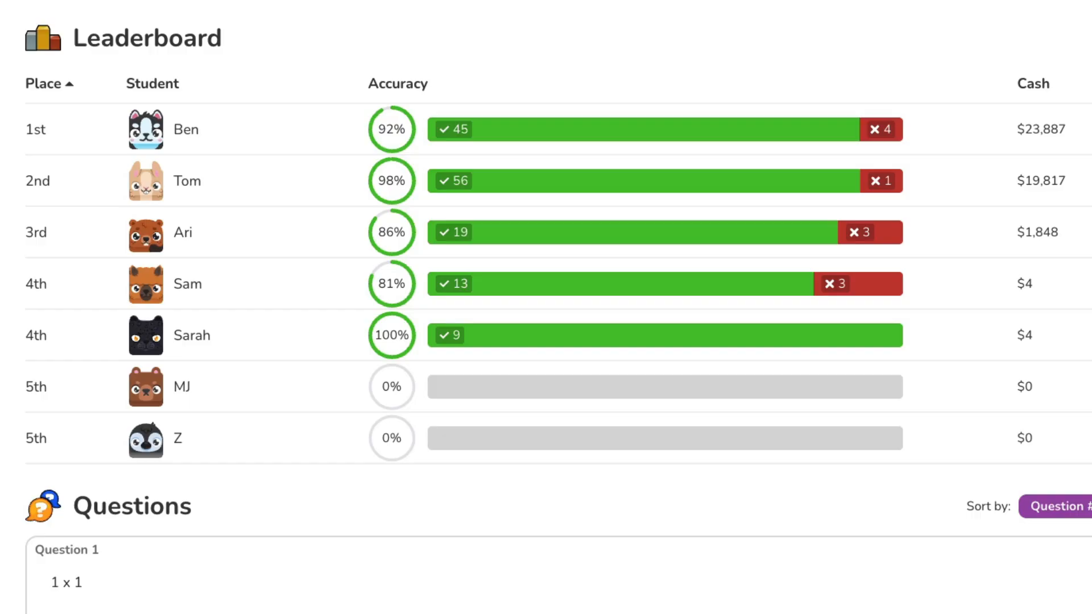
click(49, 83)
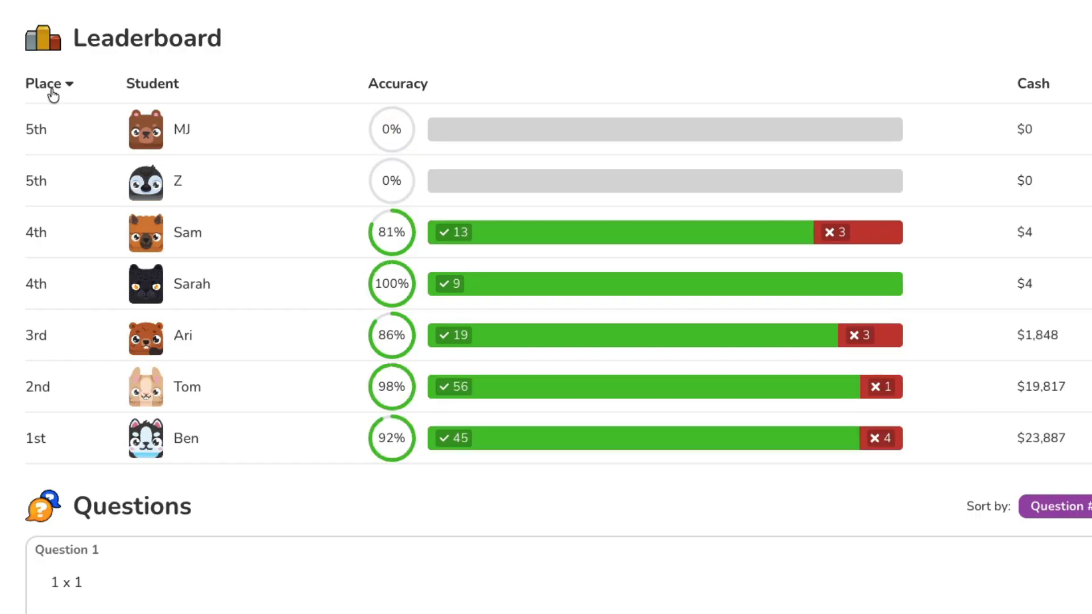
click(151, 83)
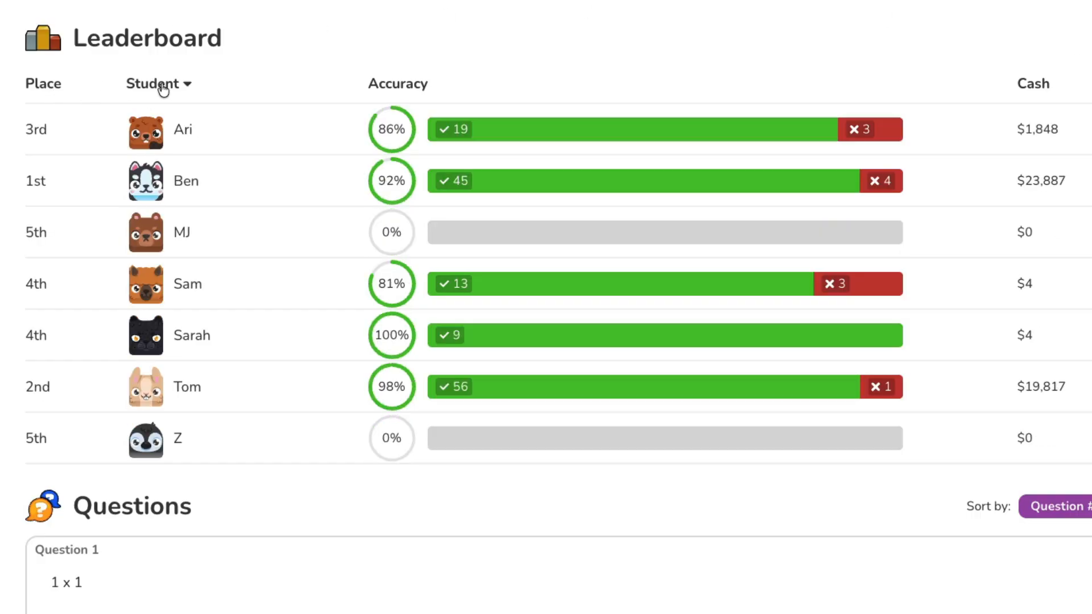
click(398, 83)
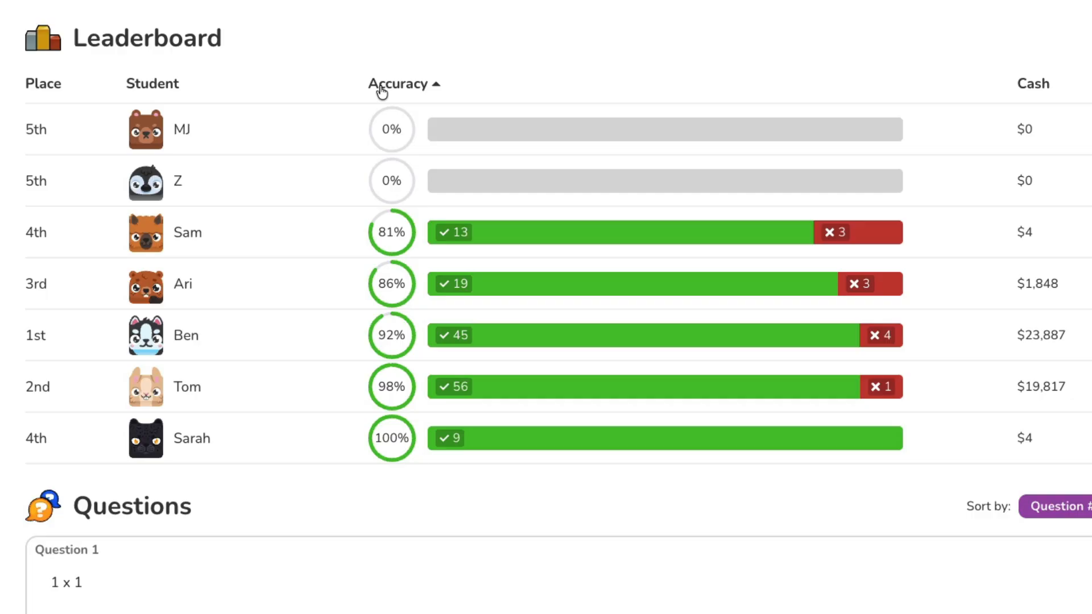
click(398, 83)
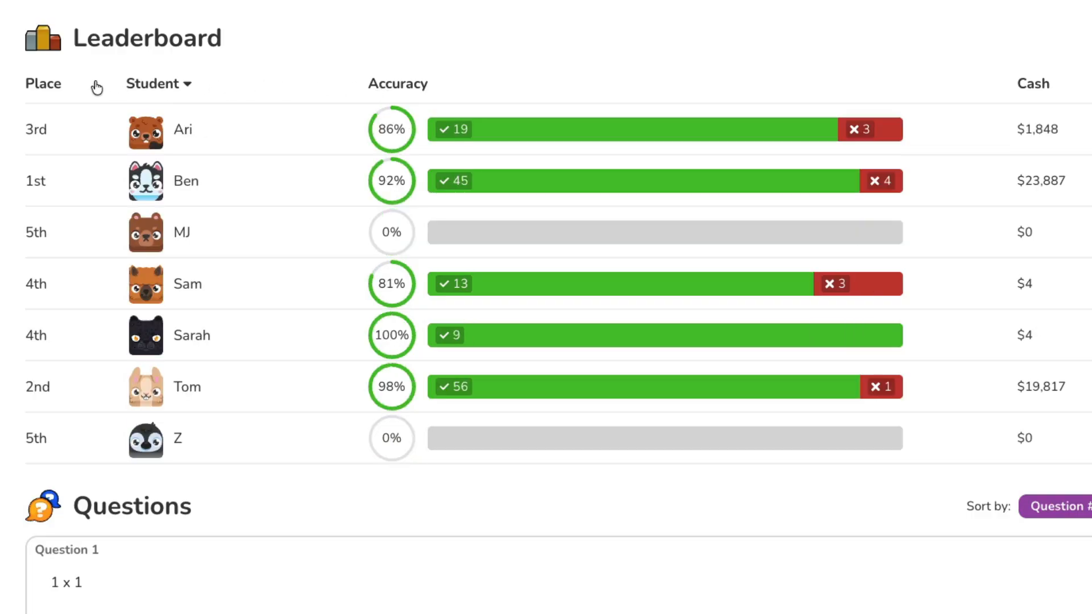
click(43, 84)
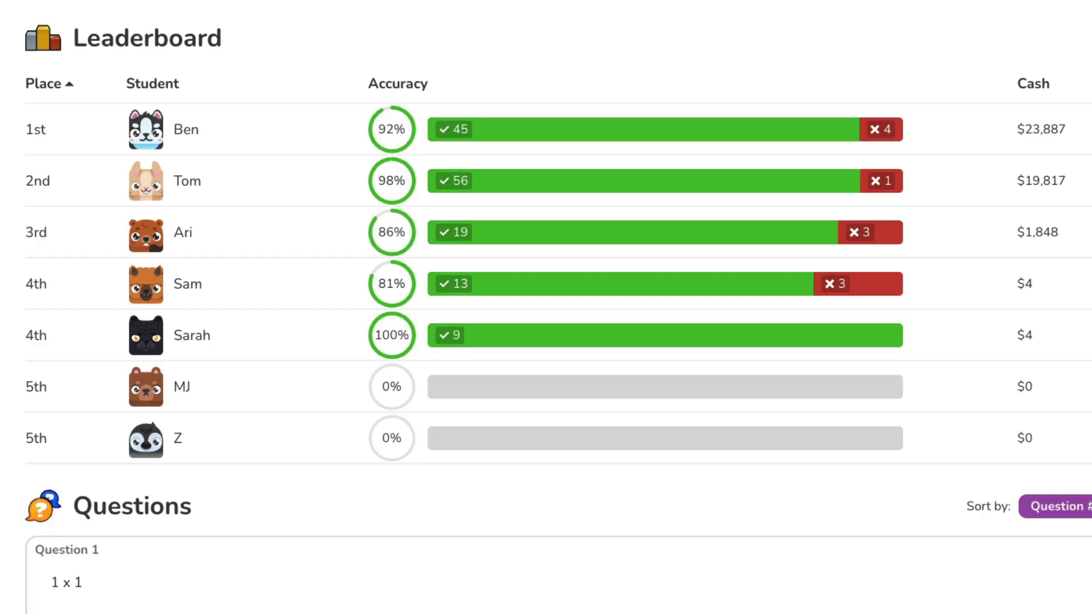
scroll(down, 3)
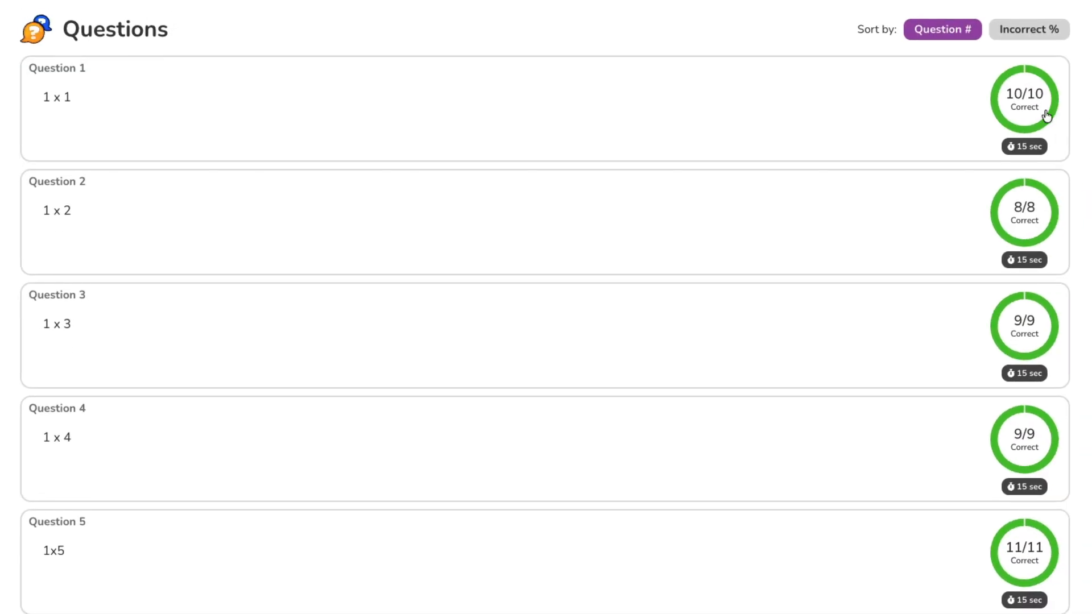
Sort questions by Incorrect % (Question 13 first) and review Question 14's answer breakdown
click(1028, 29)
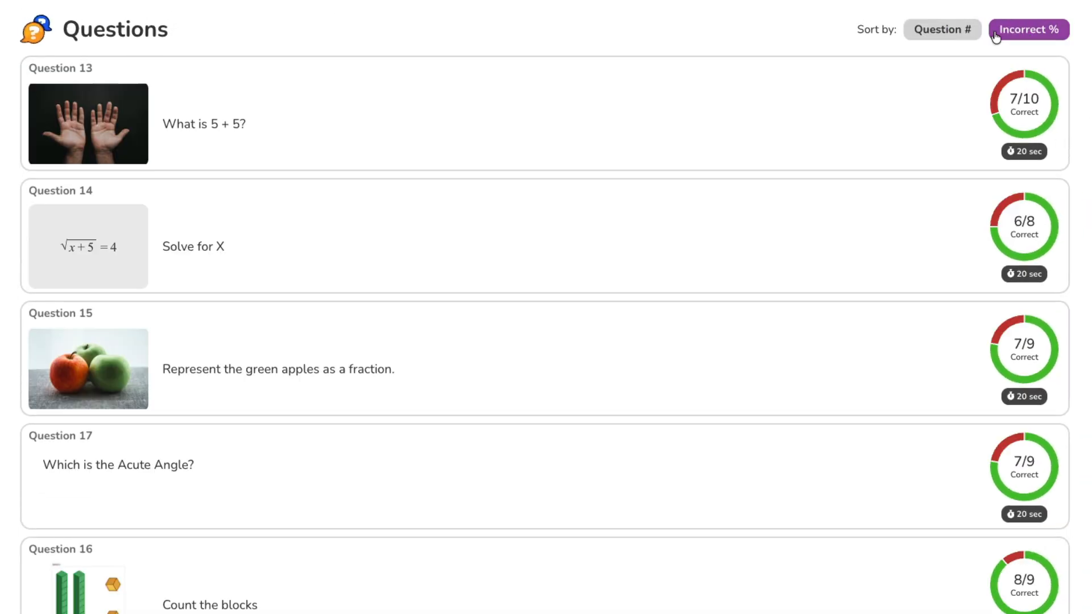
click(942, 29)
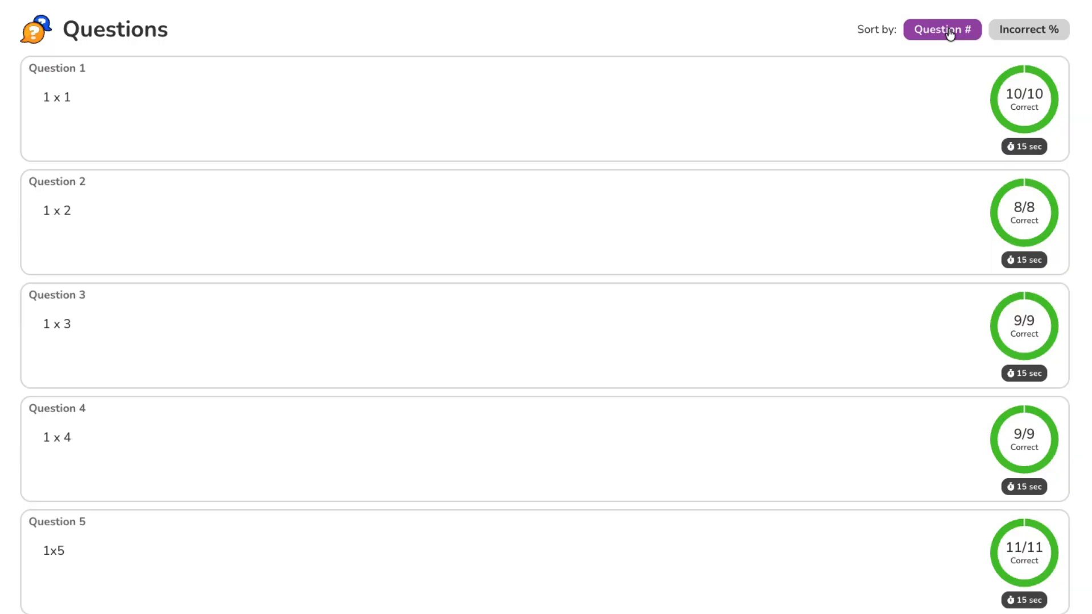
click(1028, 30)
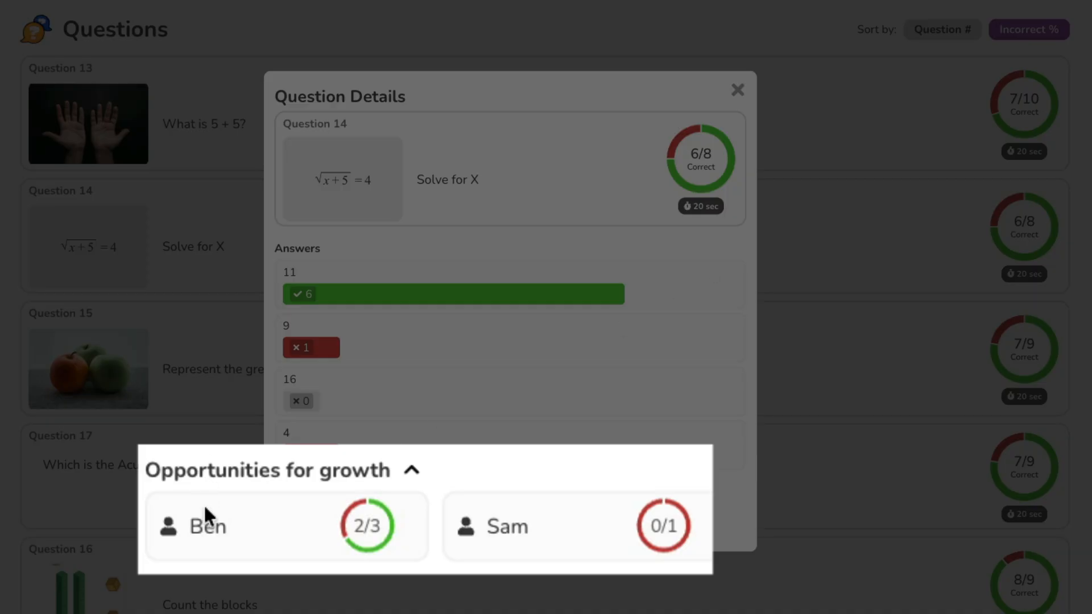
click(737, 89)
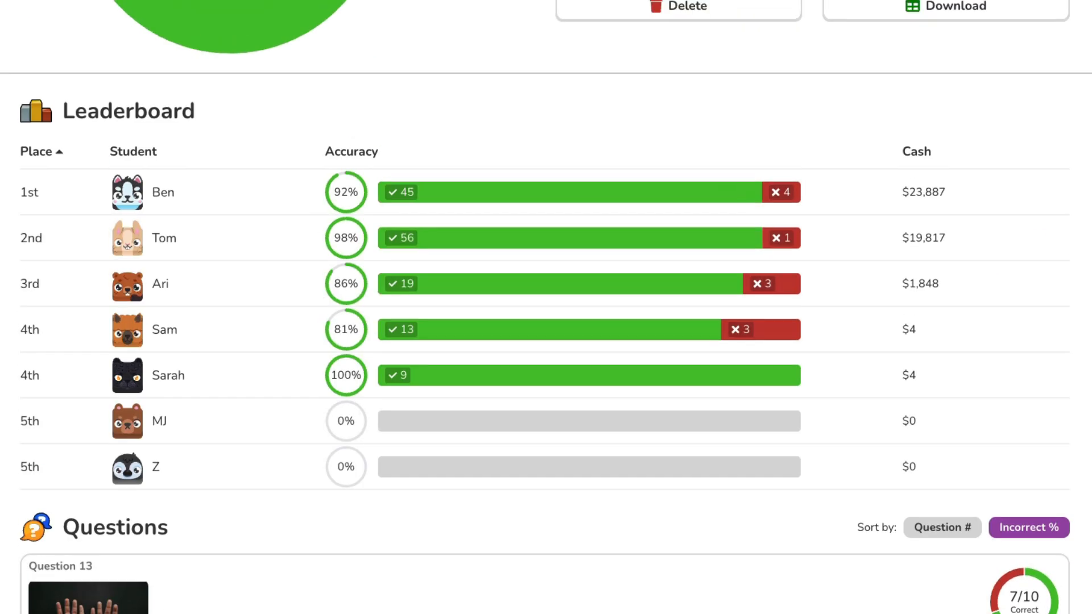
View first-place Ben's results (92%, 45 right, 4 wrong) and download his spreadsheet
click(163, 192)
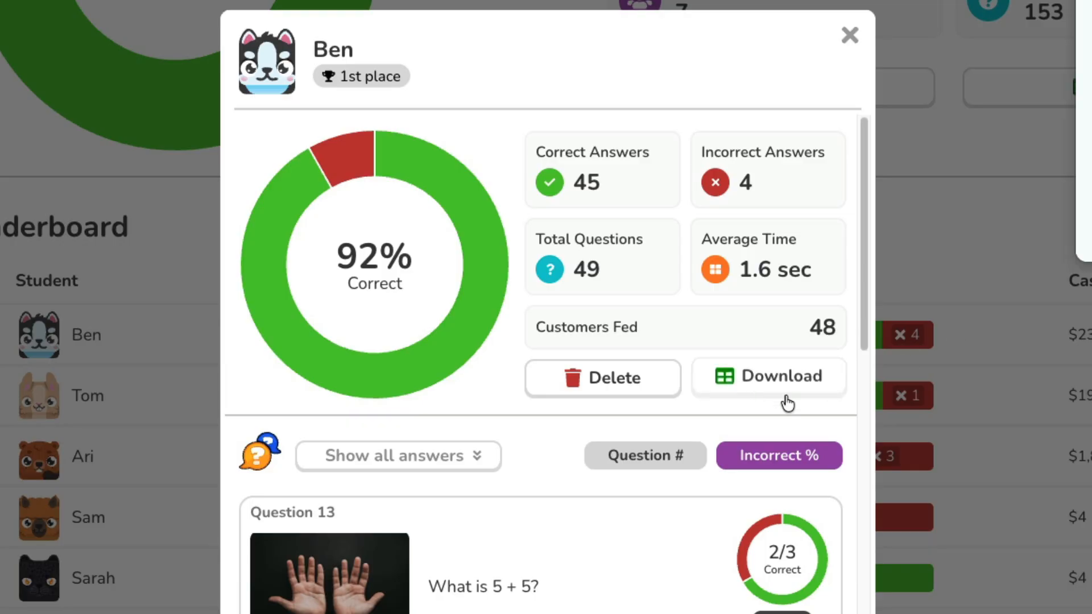
click(768, 377)
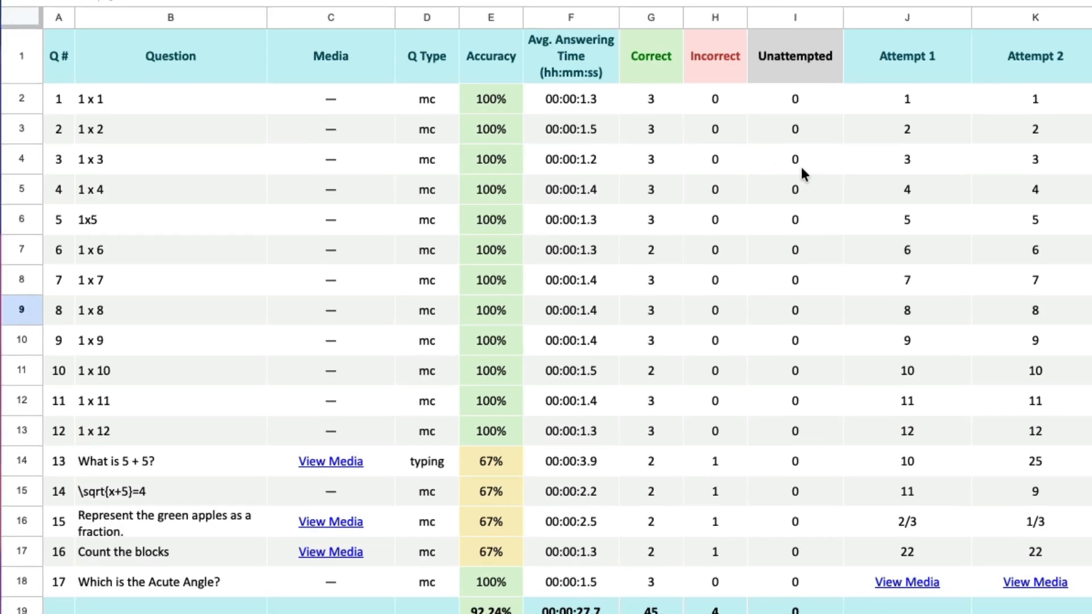
click(187, 611)
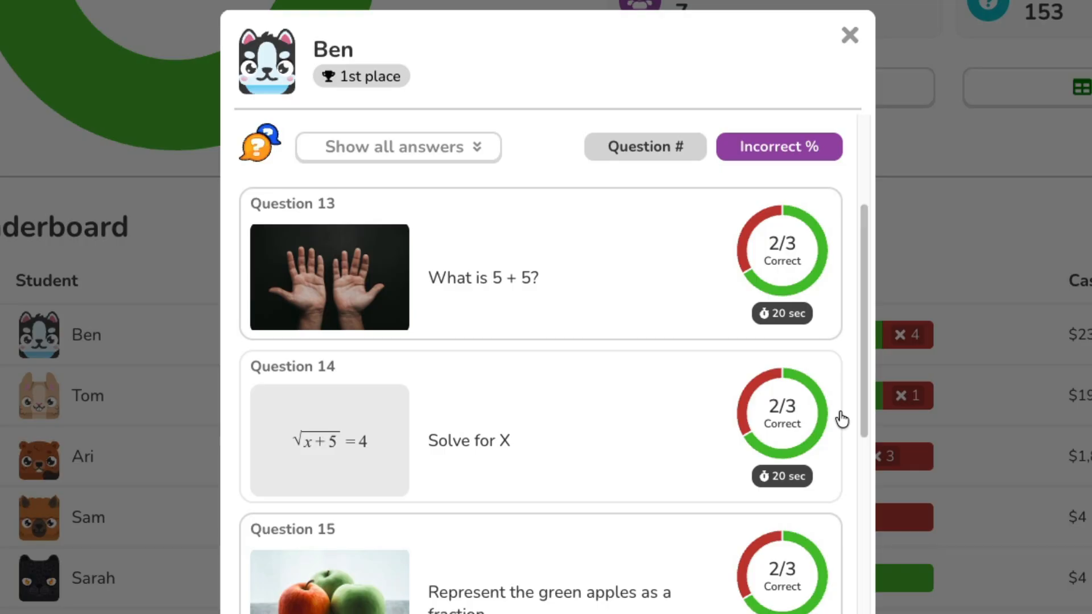
Sort the student's questions by most-missed first and scroll through all answers
click(643, 146)
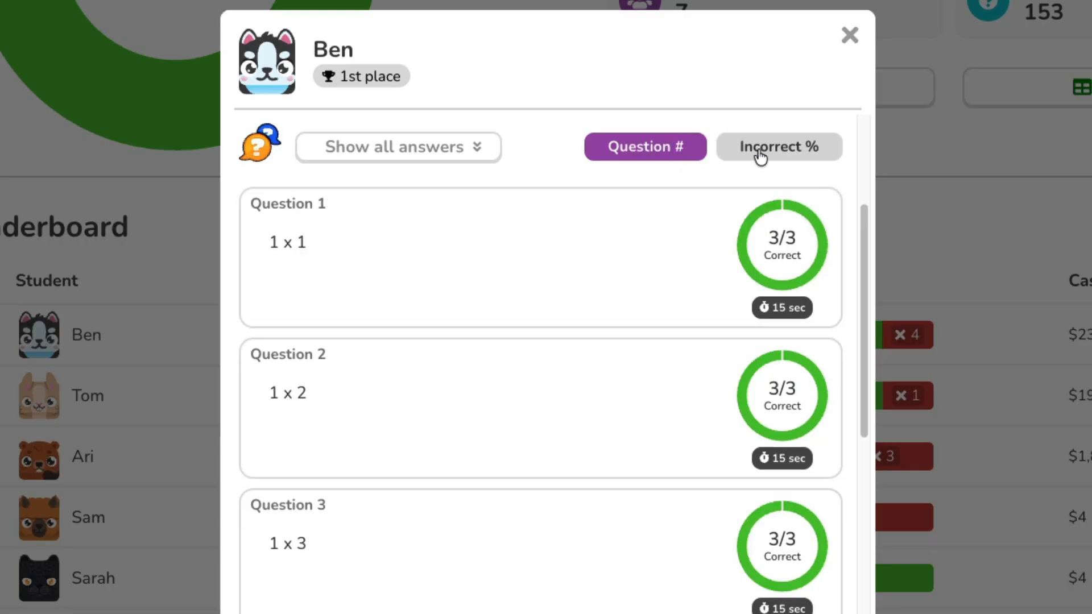
click(778, 146)
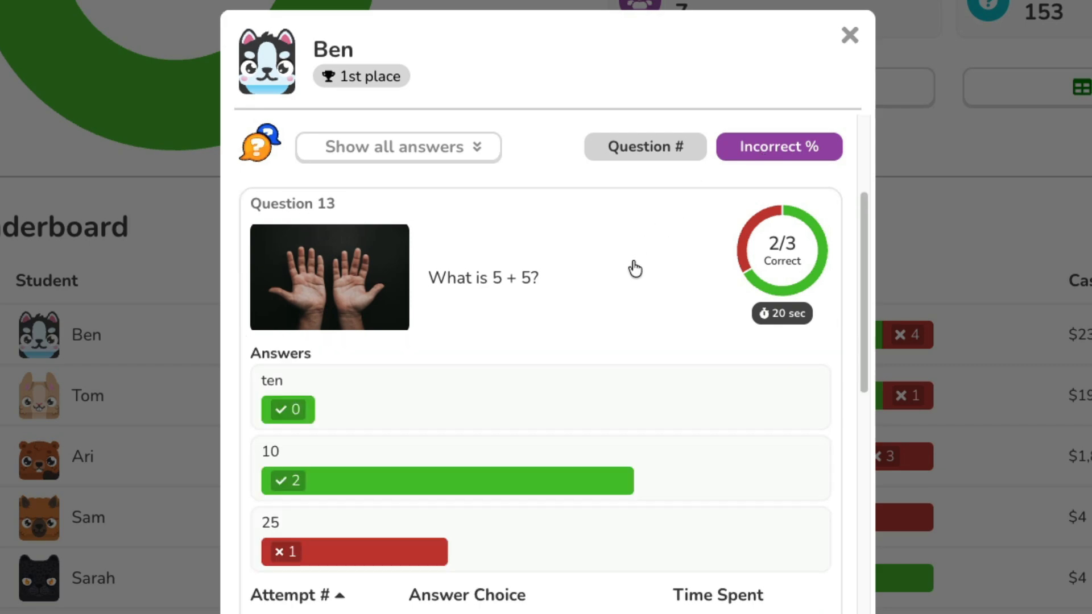
scroll(down, 3)
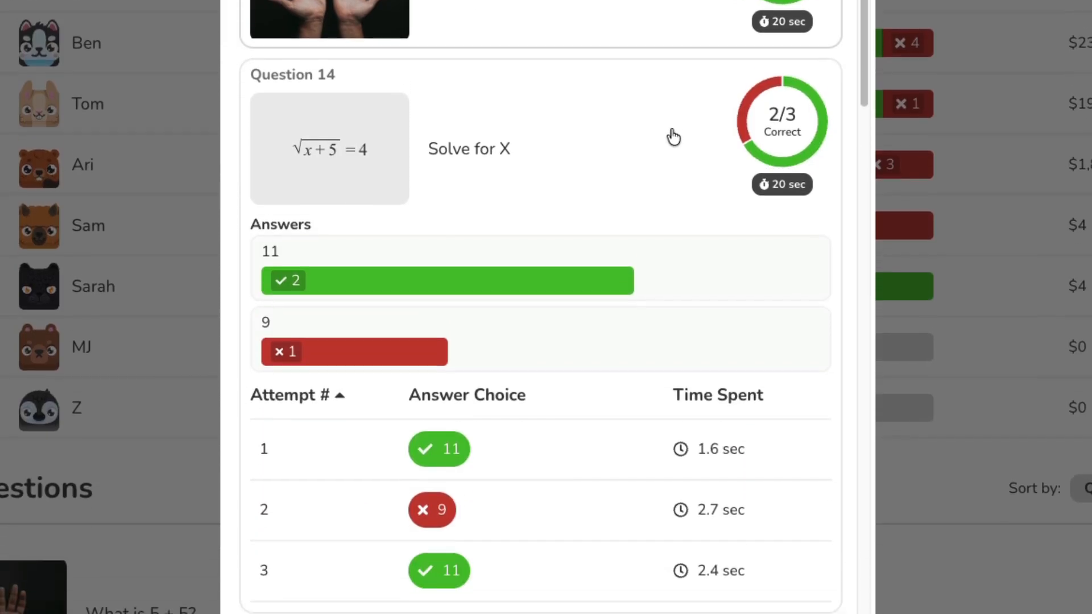
scroll(down, 3)
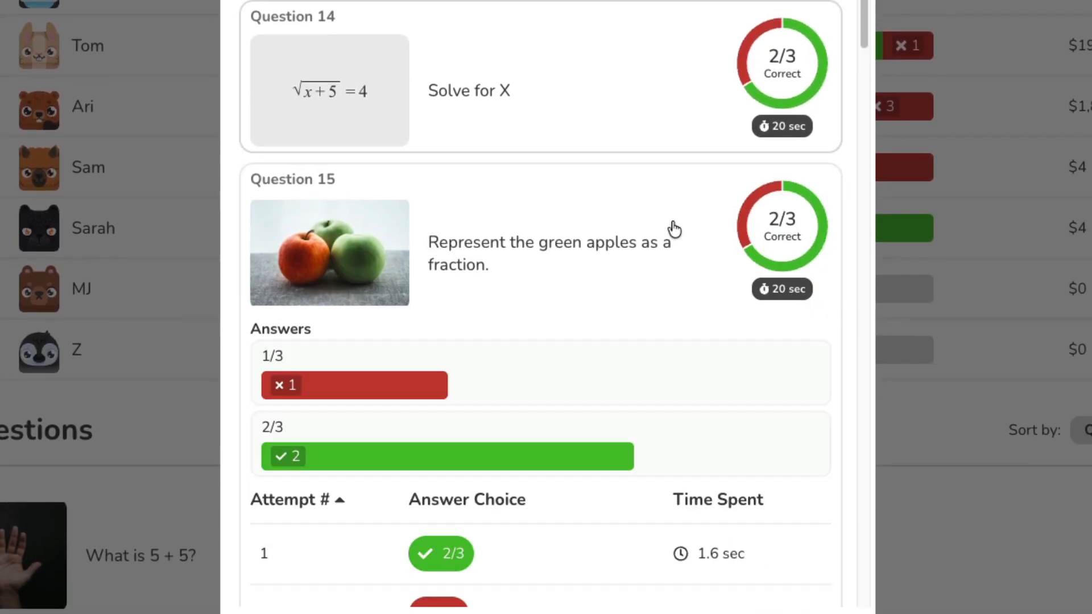
scroll(down, 3)
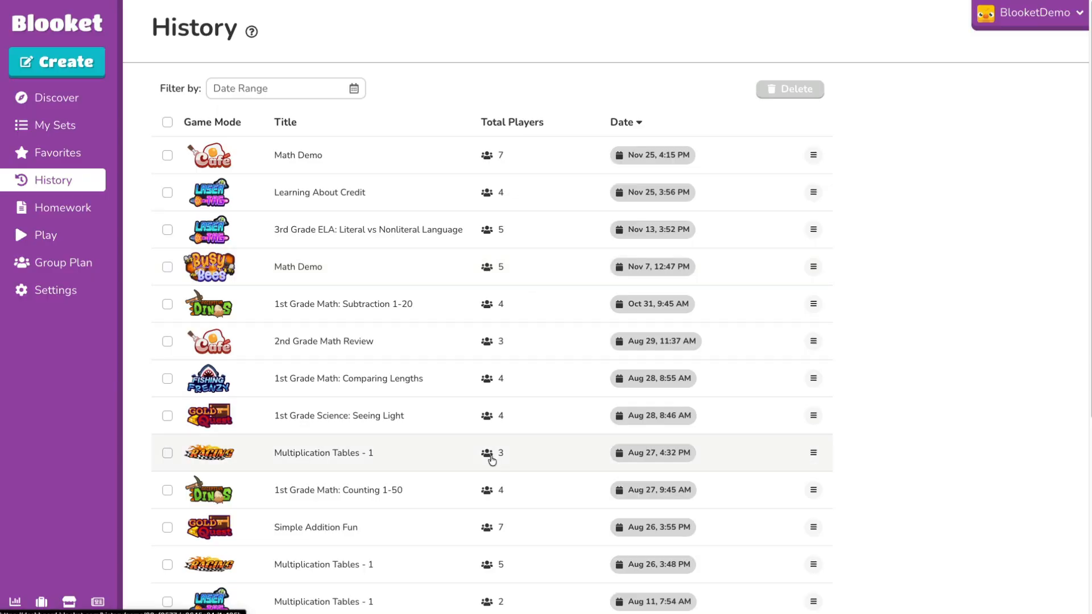
View Troll Wielder's 100%-correct breakdown in the Simple Addition Fun report
click(315, 526)
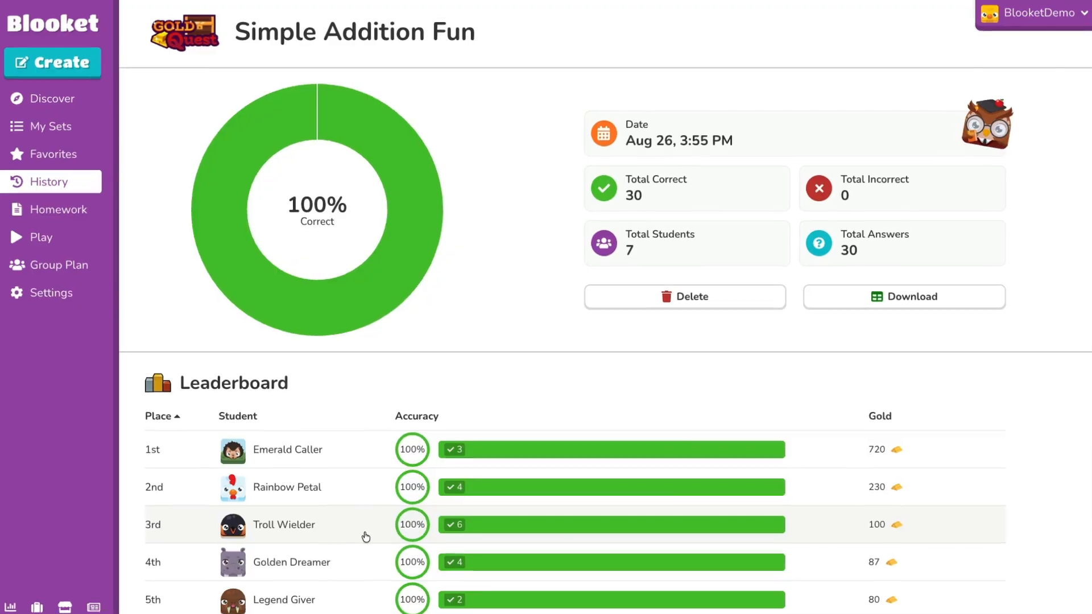
click(284, 524)
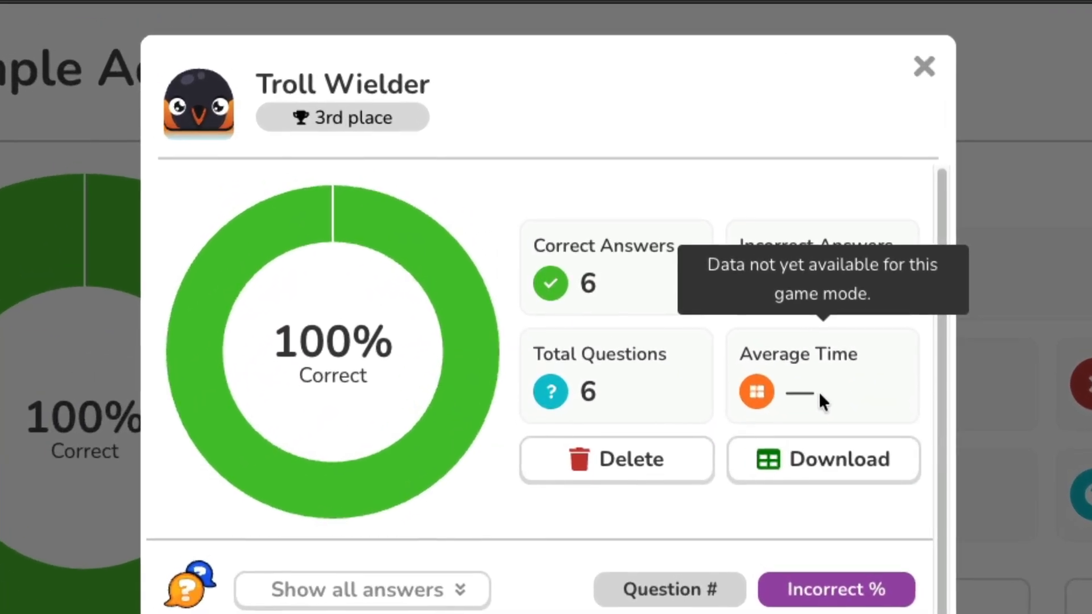